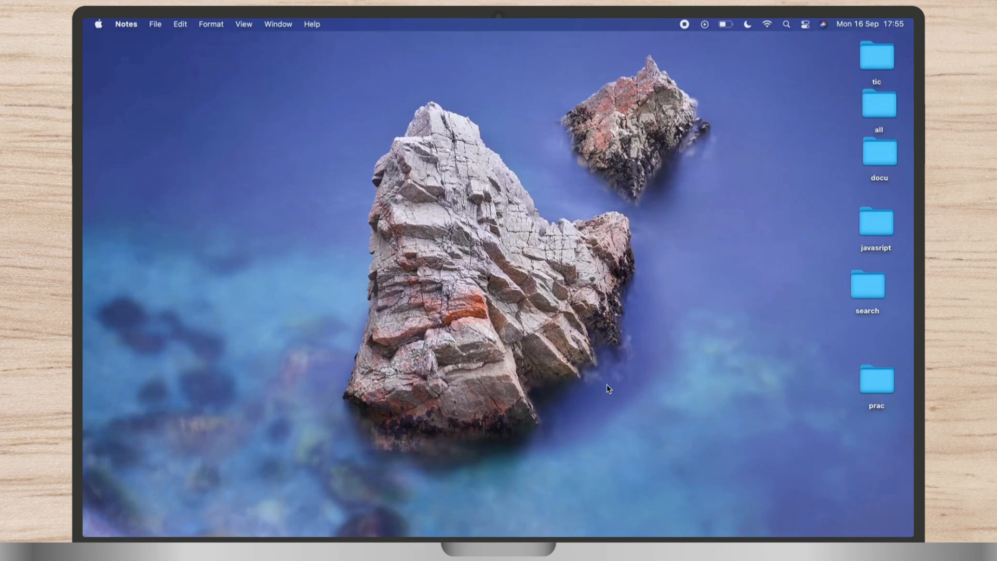
pyautogui.moveTo(583, 407)
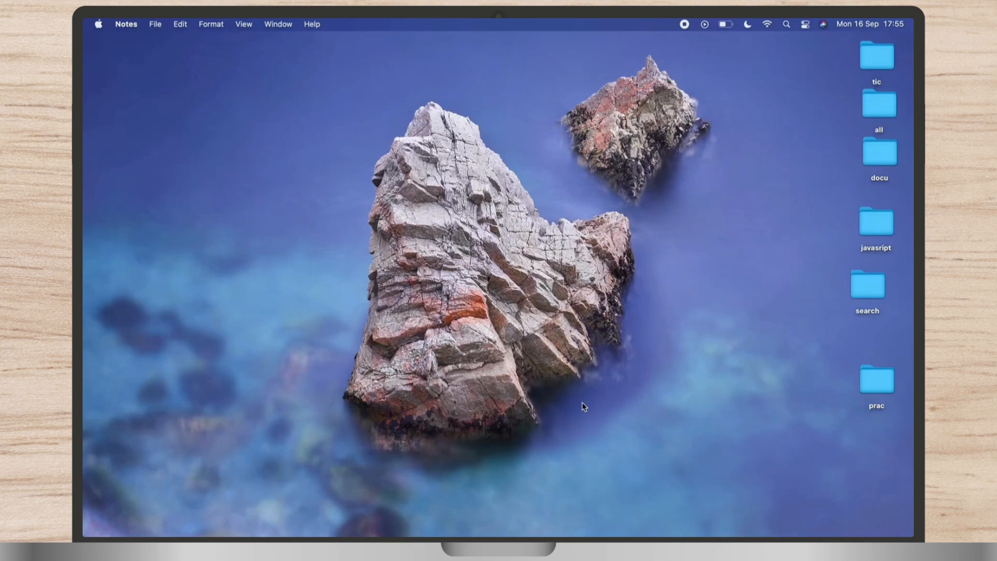
# Bring up Notes and place the cursor in the blank note dated 16 September 2024
pyautogui.click(318, 507)
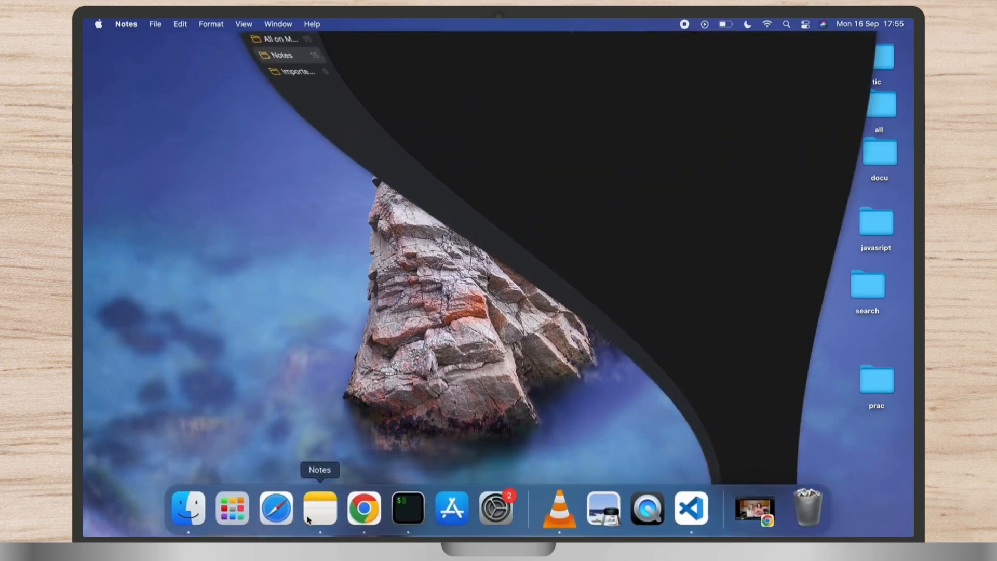
pyautogui.click(318, 506)
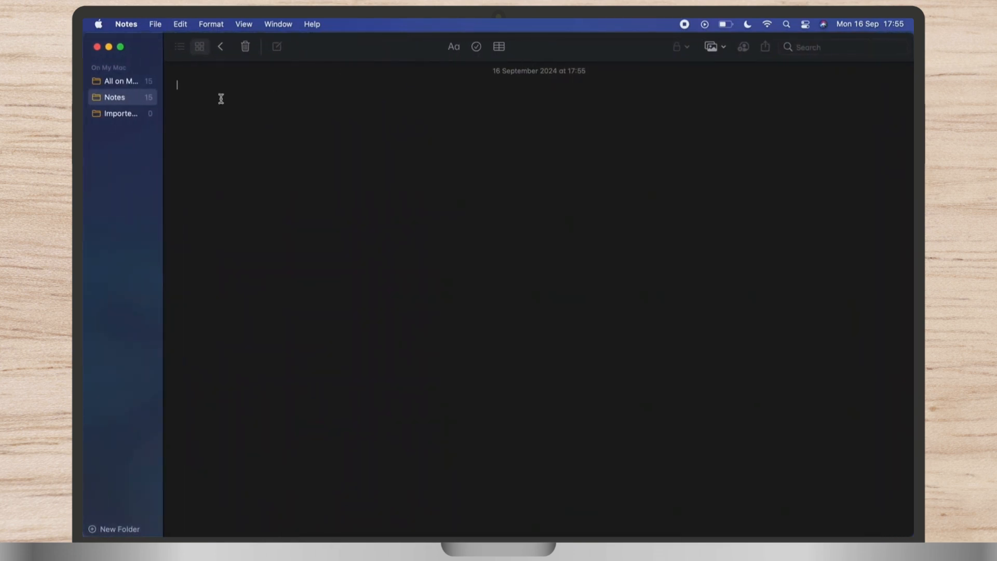
pyautogui.moveTo(291, 141)
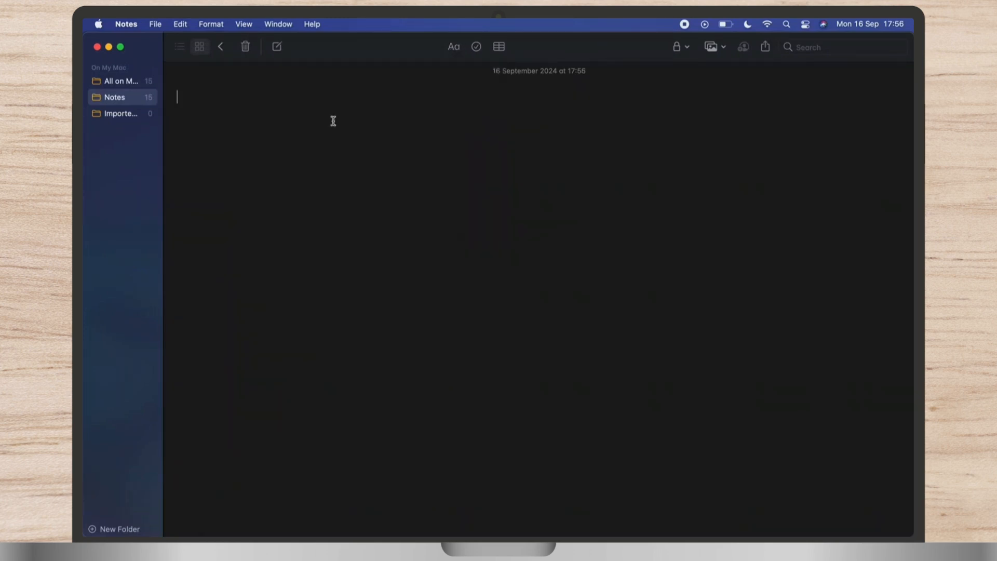
pyautogui.moveTo(450, 108)
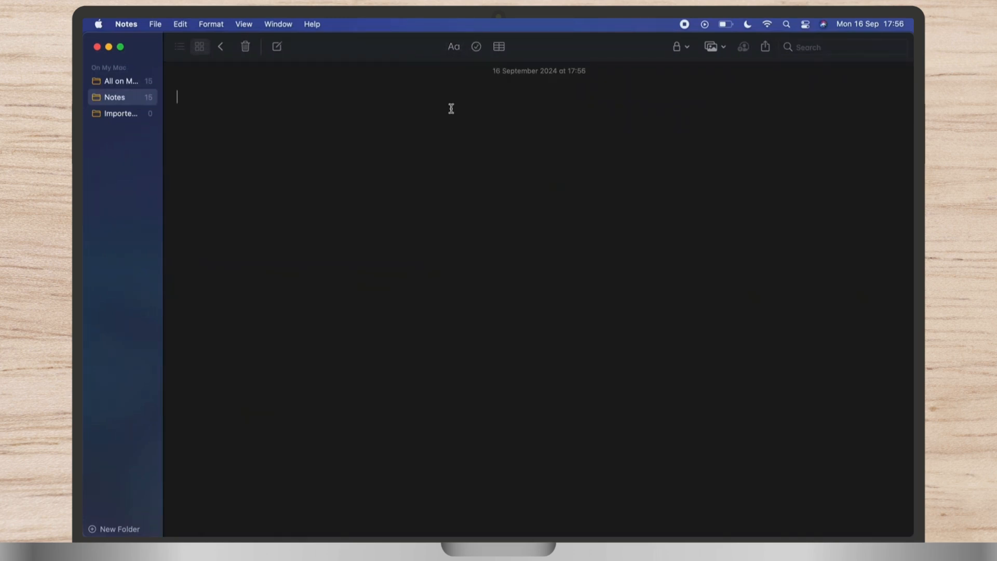
# Write "Shift + 2 =" in large text at the top of the note
pyautogui.write('s')
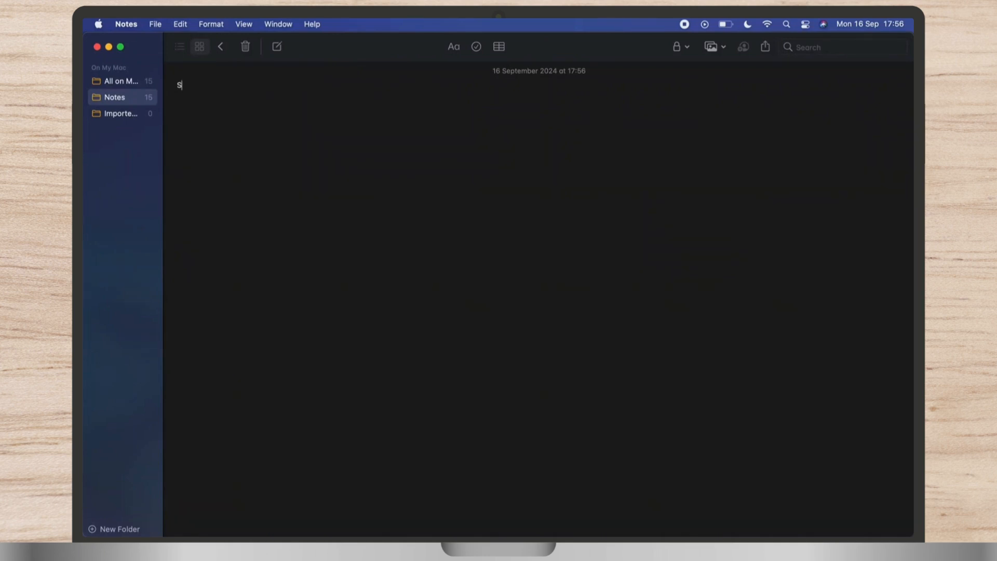
pyautogui.write('Shift + 2')
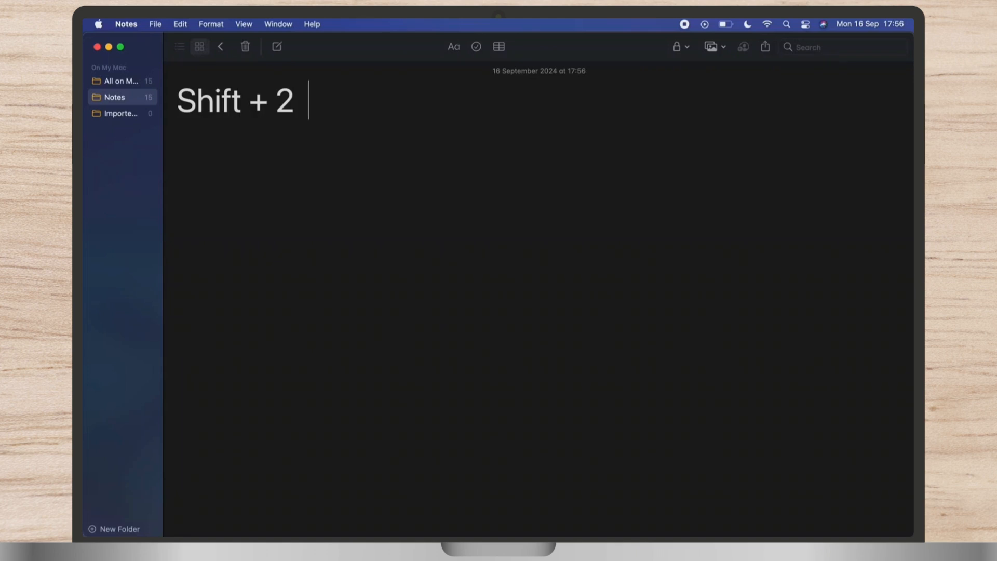
pyautogui.write('=')
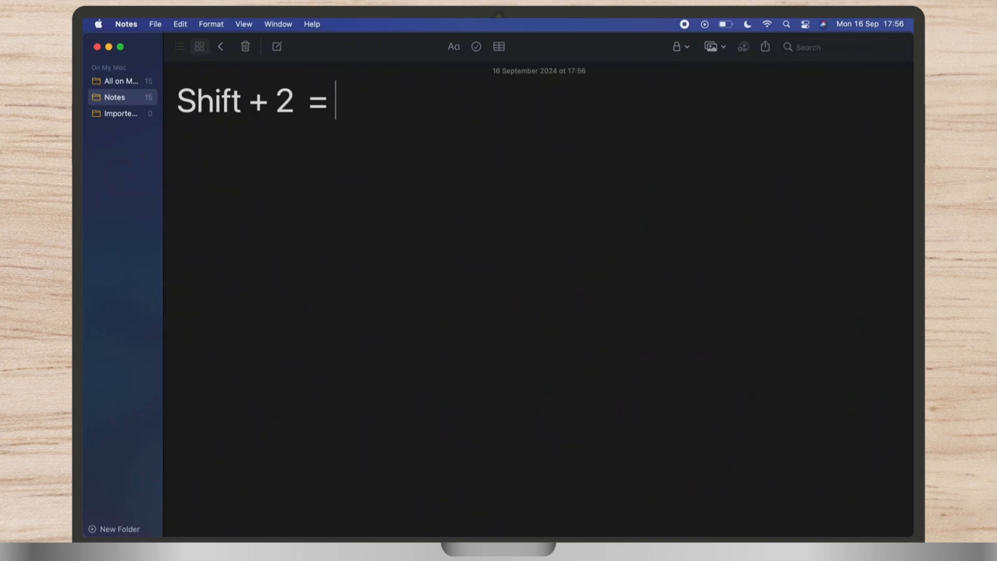
# Add "@ @@@" via Shift+2 to complete the line, then close the Notes window
pyautogui.write('@')
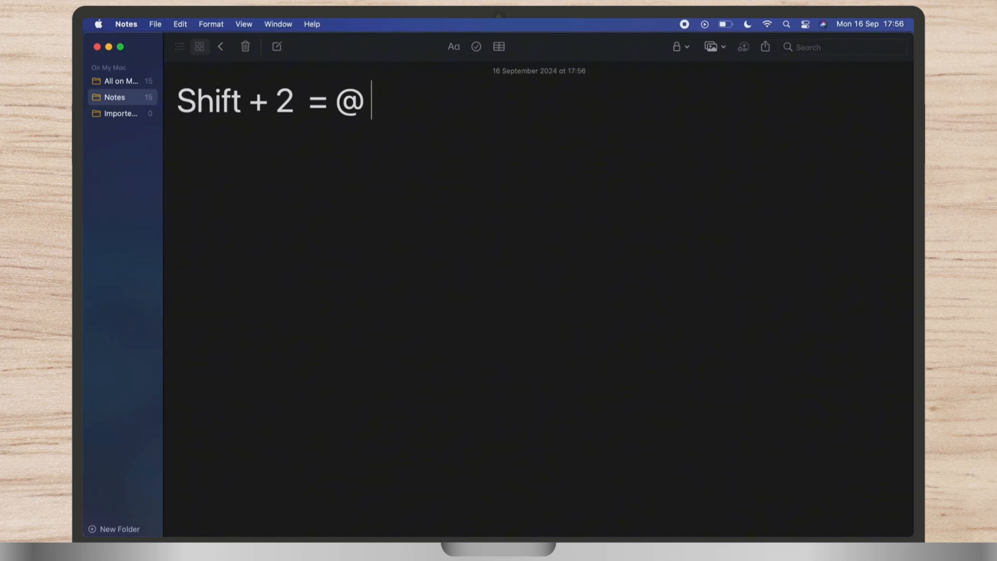
pyautogui.write('@@@')
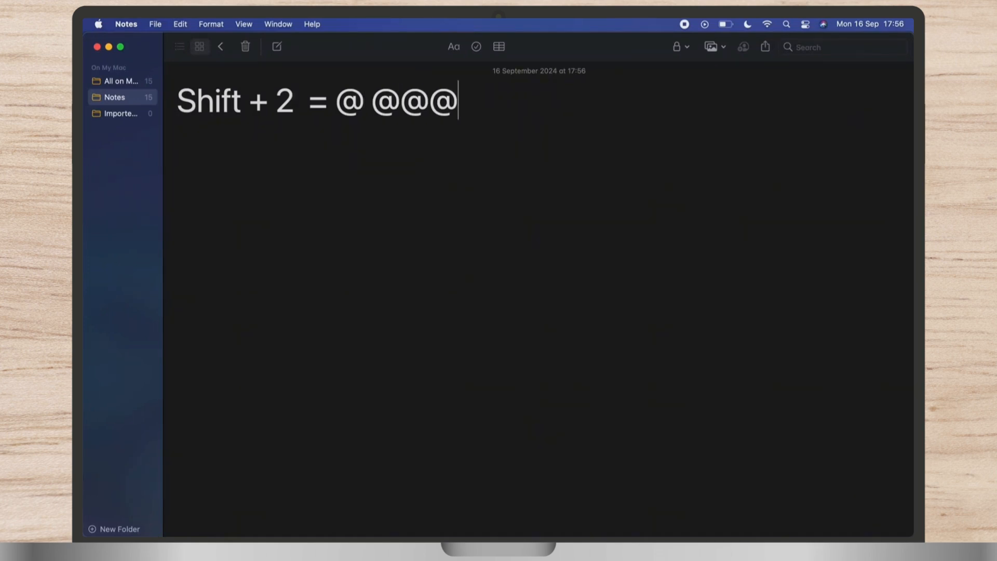
pyautogui.press('Return')
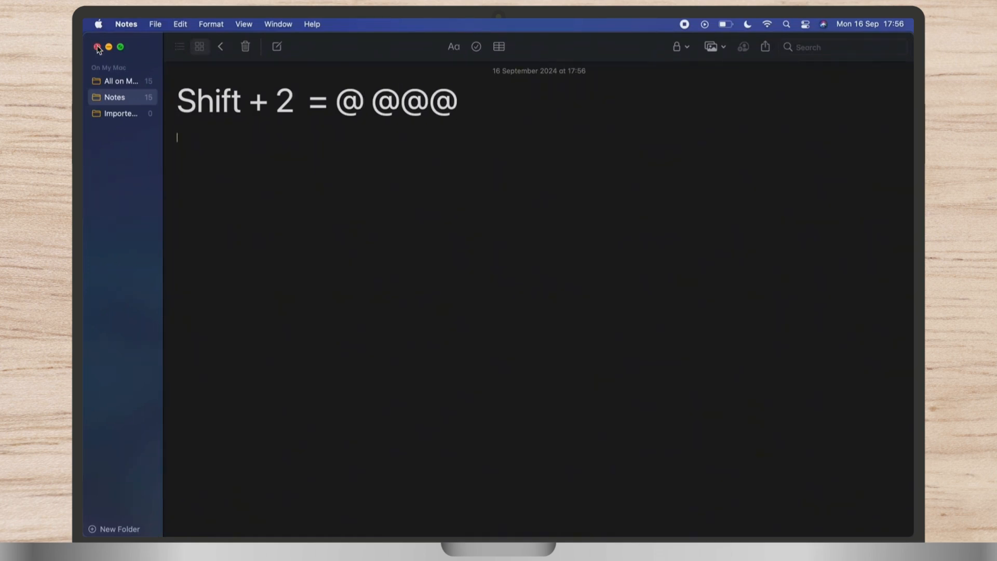
pyautogui.click(97, 47)
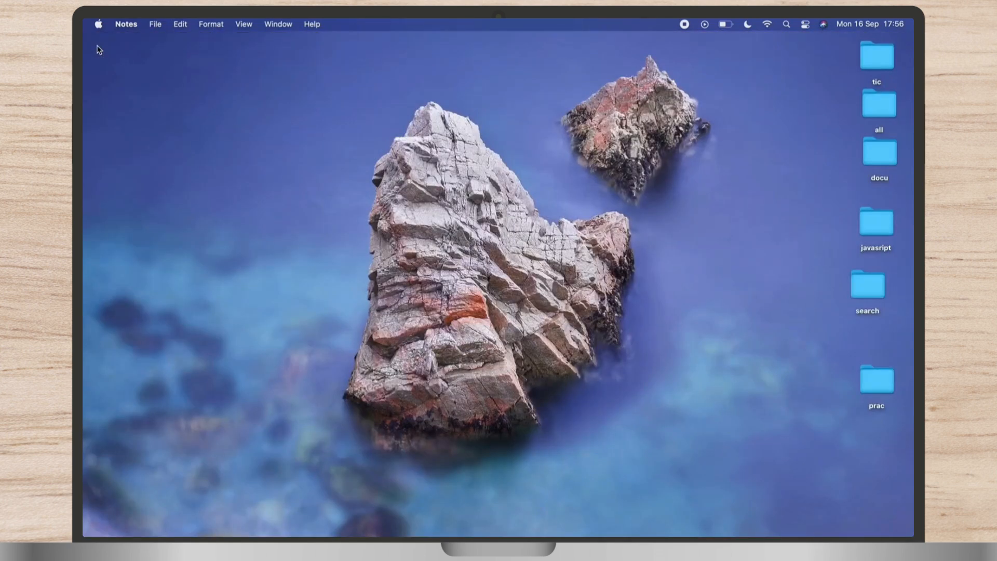